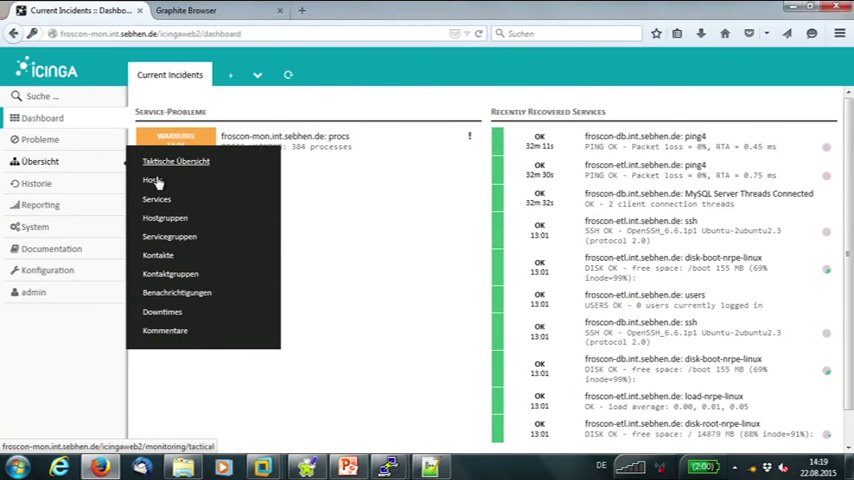
Step: Open the Hosts list and show the nine services of froscon-db.int.sebhen.de
{"action": "left_click", "coordinate": [152, 180]}
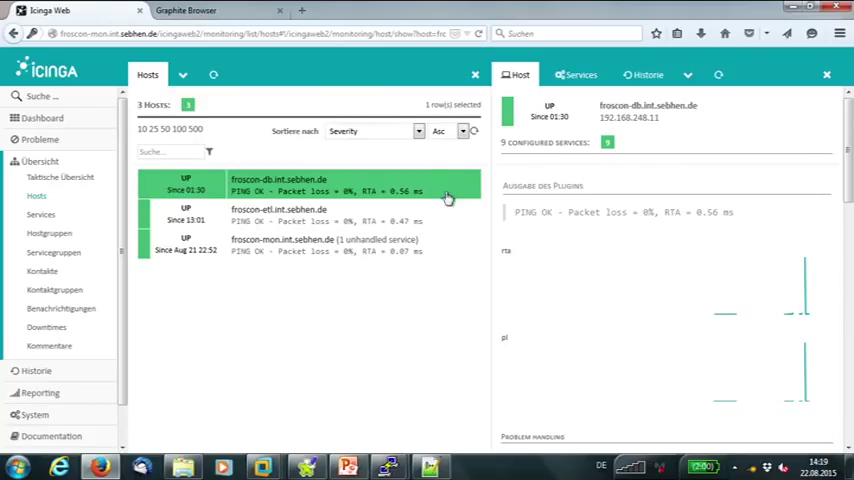
{"action": "mouse_move", "coordinate": [369, 184]}
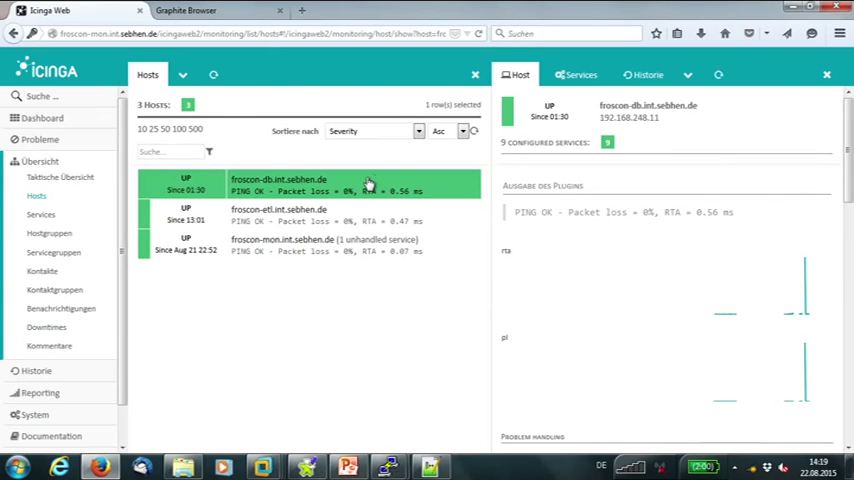
{"action": "left_click", "coordinate": [574, 74]}
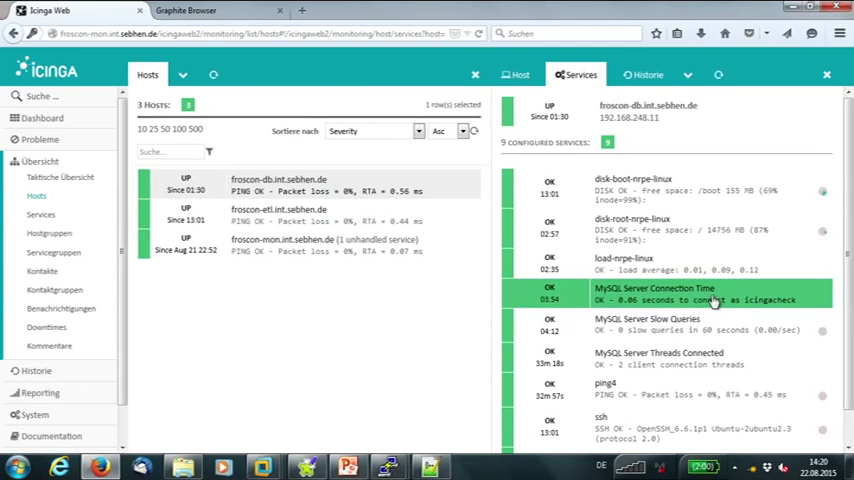
Step: Show froscon-db's MySQL Server Connection Time graph full-page over the last 10 minutes
{"action": "left_click", "coordinate": [680, 294]}
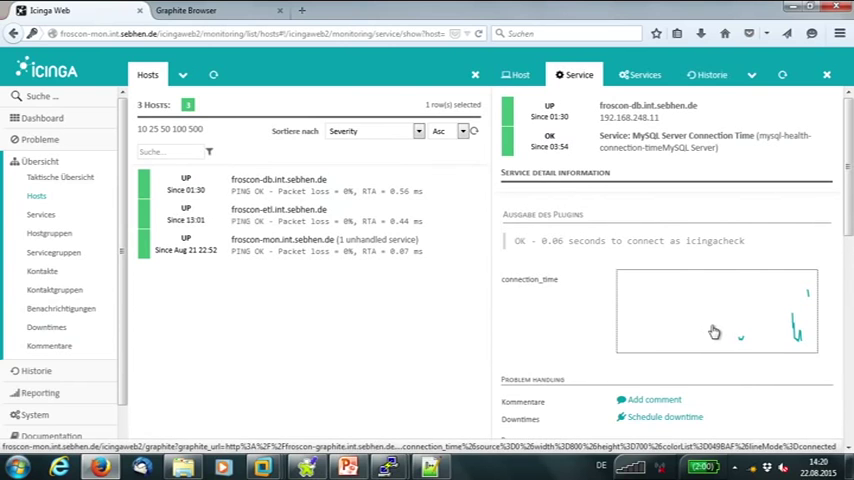
{"action": "left_click", "coordinate": [475, 74]}
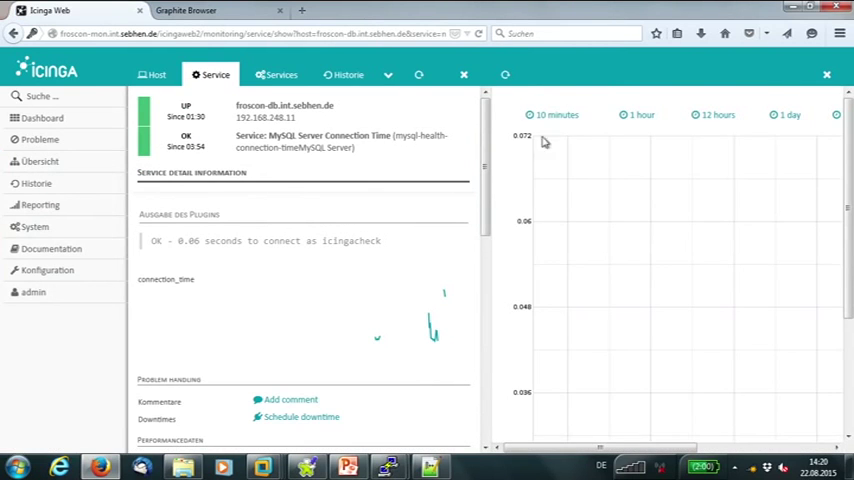
{"action": "left_click", "coordinate": [464, 75]}
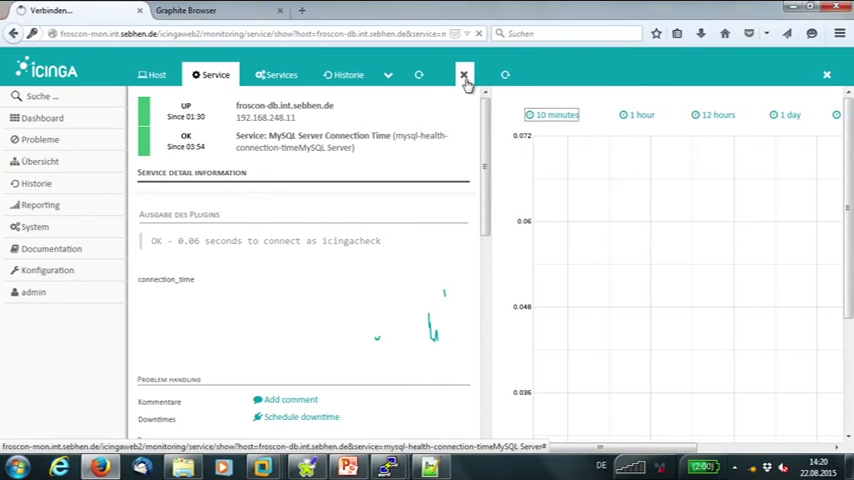
{"action": "left_click", "coordinate": [464, 74]}
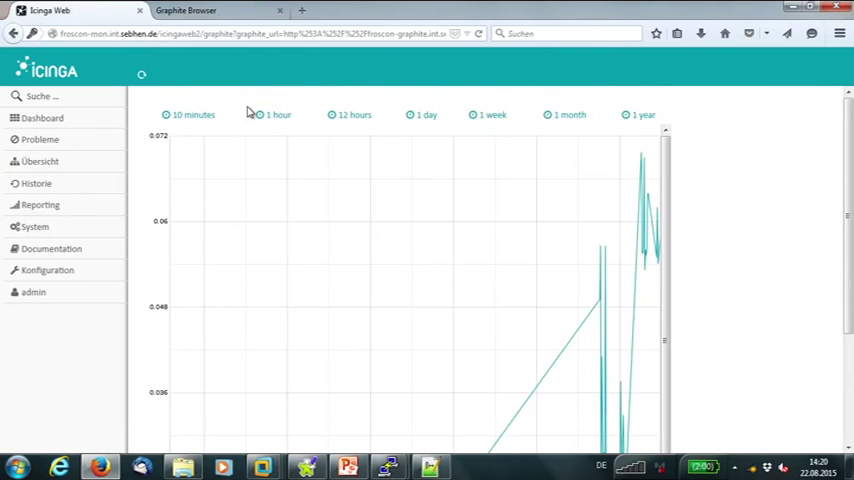
{"action": "left_click", "coordinate": [193, 114]}
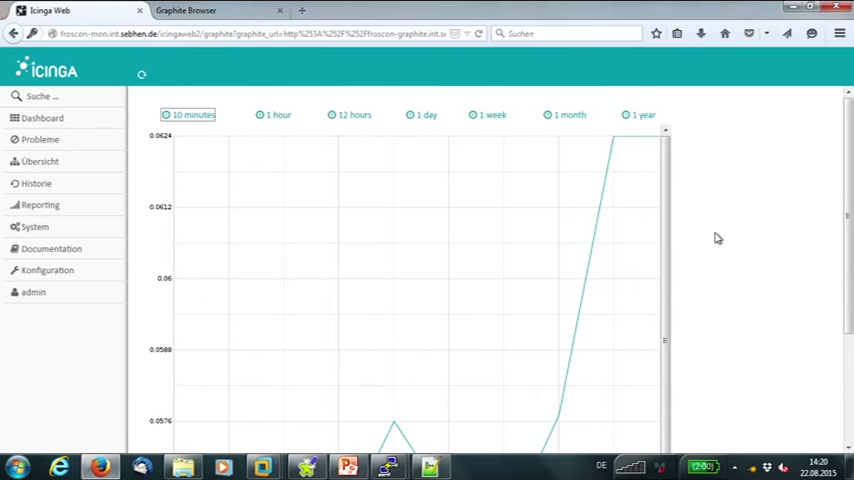
{"action": "scroll", "scroll_direction": "down", "scroll_amount": 3}
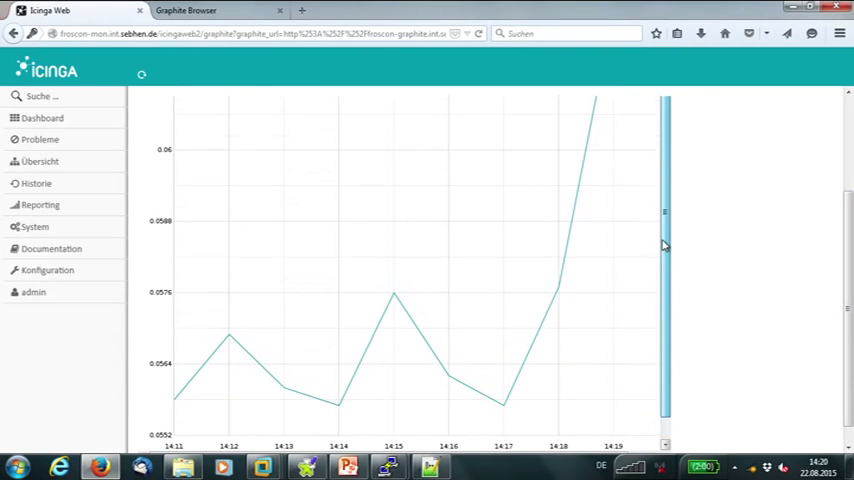
{"action": "scroll", "scroll_direction": "up", "scroll_amount": 3}
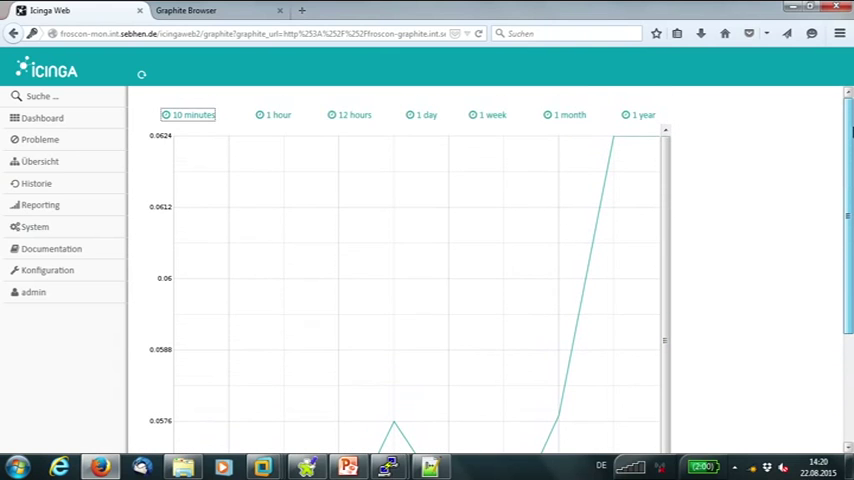
{"action": "scroll", "scroll_direction": "down", "scroll_amount": 3}
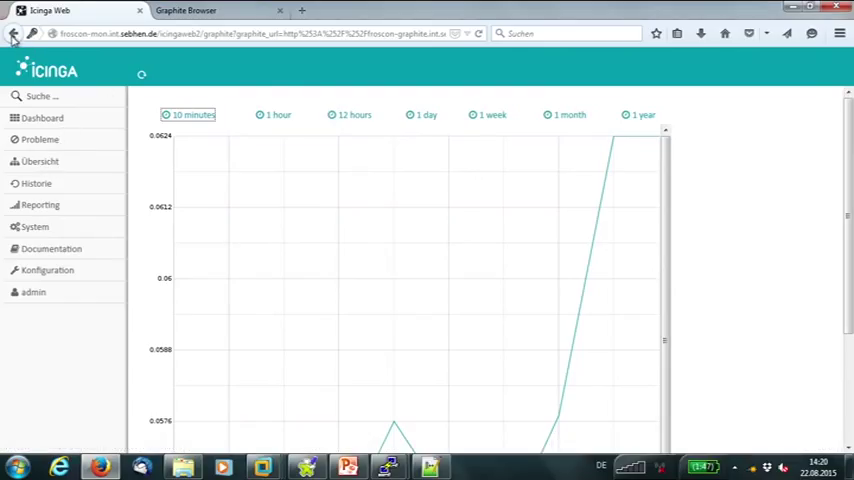
Step: Return to Hosts and open froscon-db's load-nrpe-linux service details with its load graphs
{"action": "left_click", "coordinate": [14, 33]}
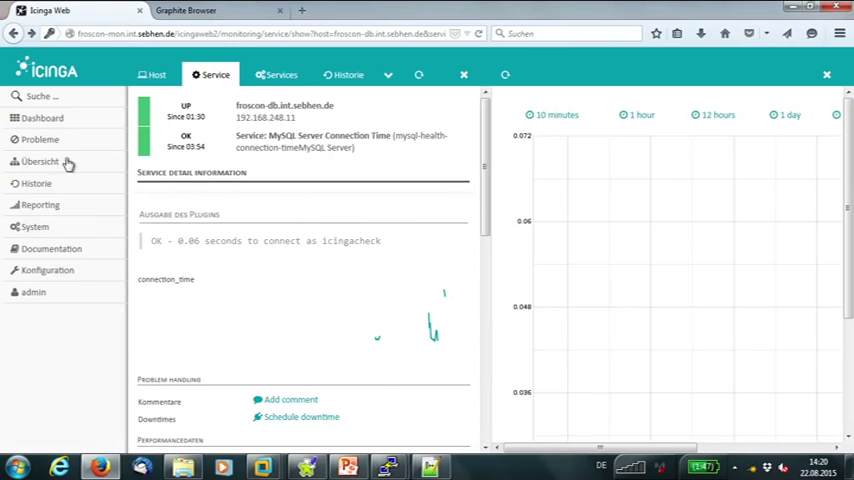
{"action": "left_click", "coordinate": [40, 139]}
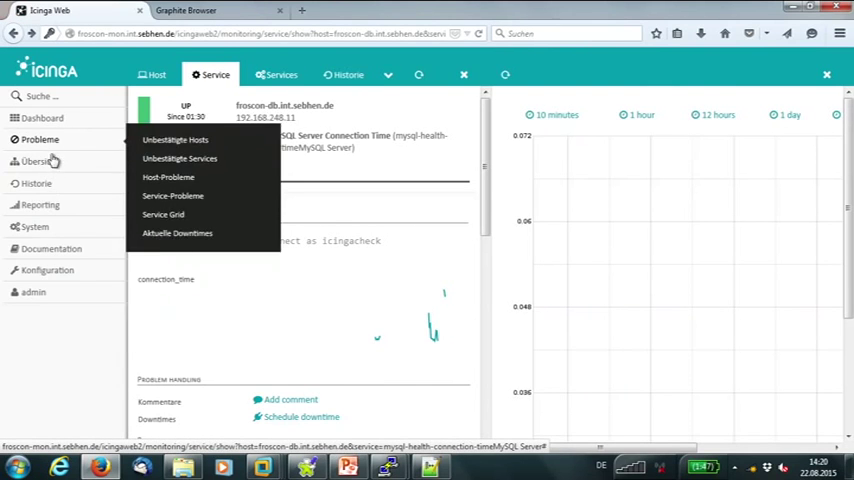
{"action": "left_click", "coordinate": [40, 161]}
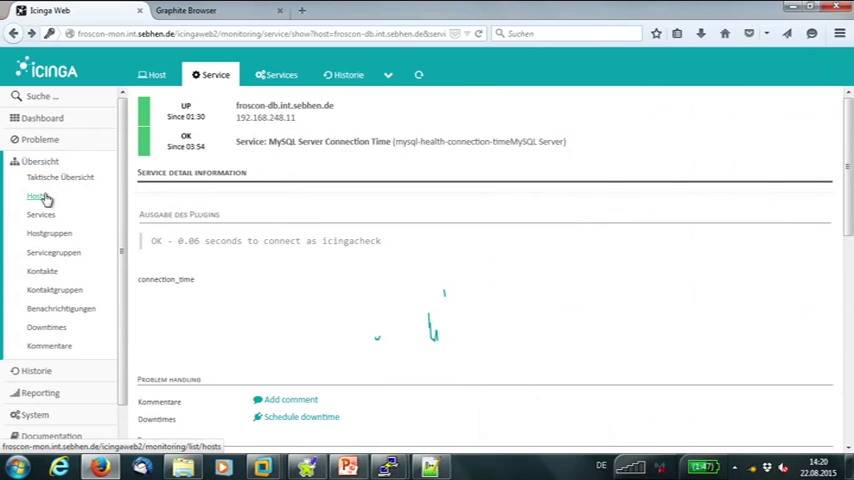
{"action": "left_click", "coordinate": [37, 195]}
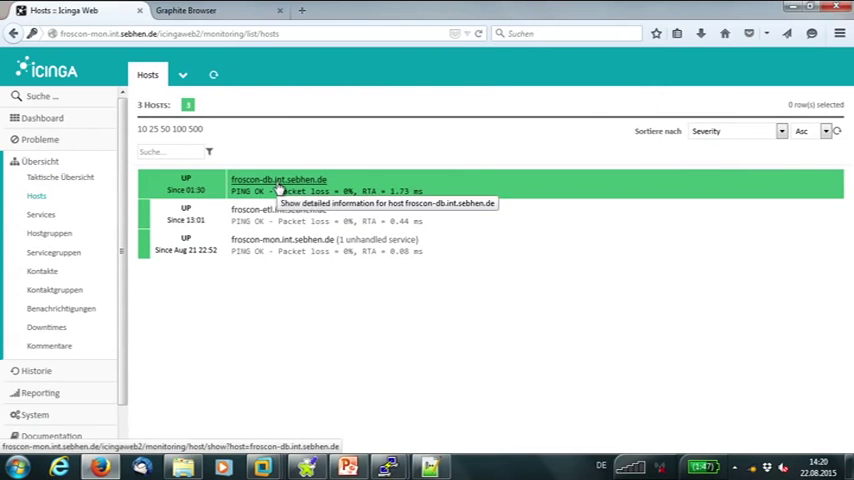
{"action": "left_click", "coordinate": [278, 179]}
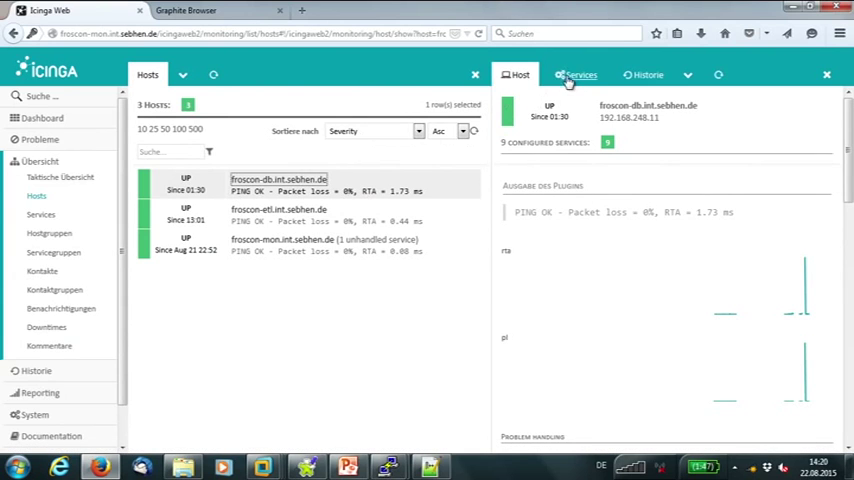
{"action": "left_click", "coordinate": [577, 74]}
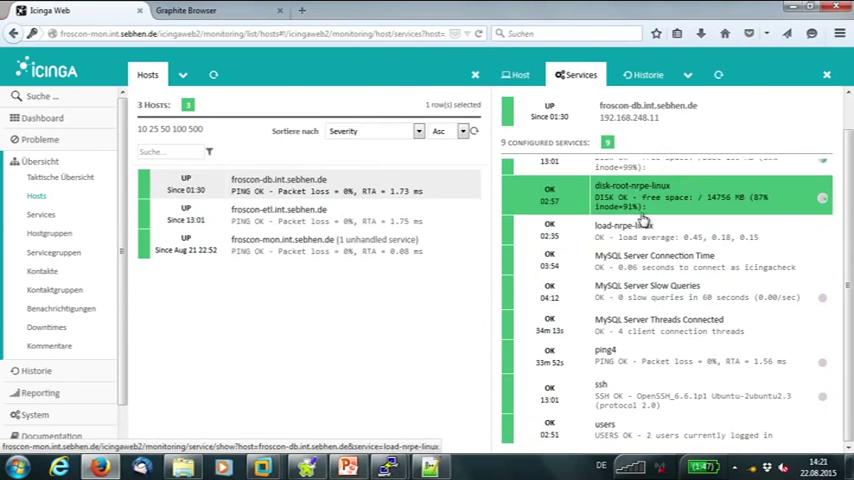
{"action": "left_click", "coordinate": [632, 230]}
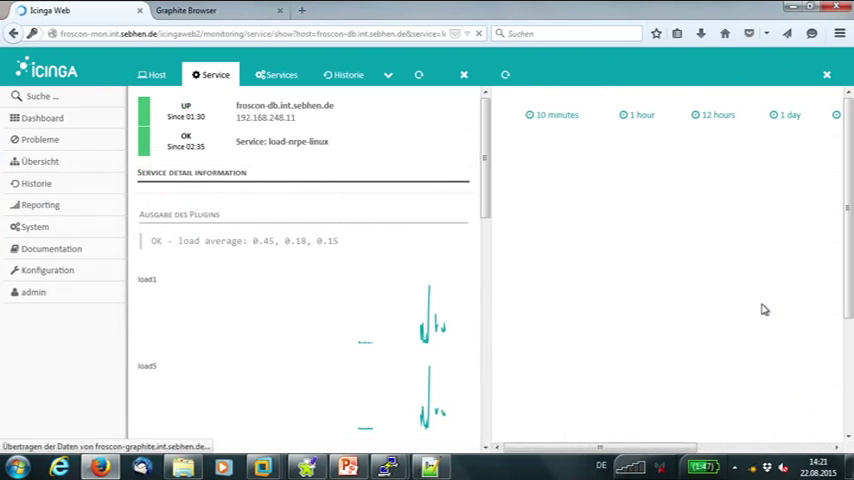
Step: Open froscon-db's load1 graph full-page and widen its range from 10 minutes to 1 hour
{"action": "left_click", "coordinate": [557, 114]}
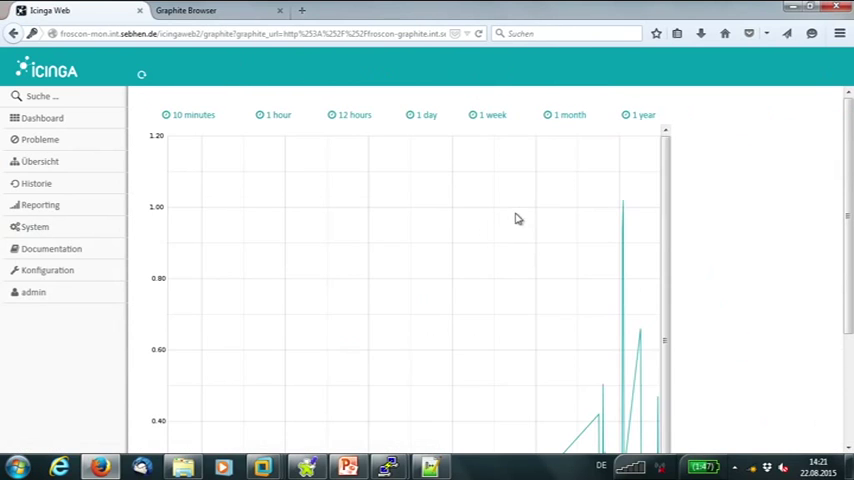
{"action": "mouse_move", "coordinate": [324, 146]}
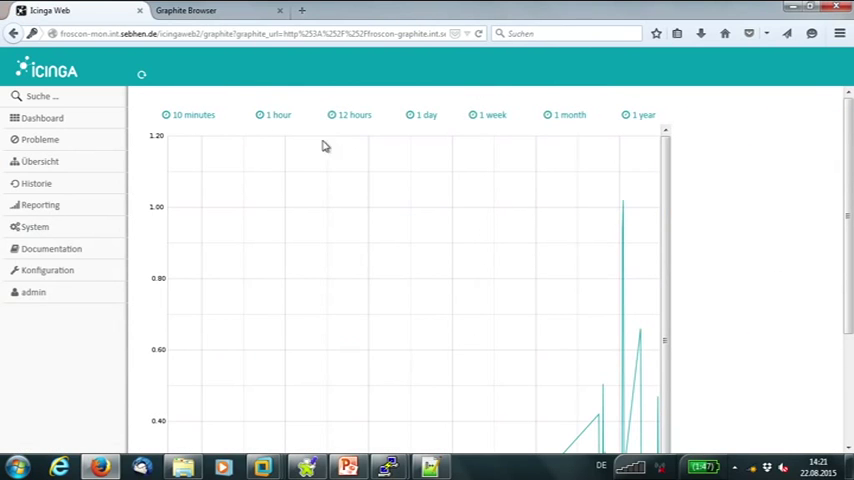
{"action": "left_click", "coordinate": [191, 114]}
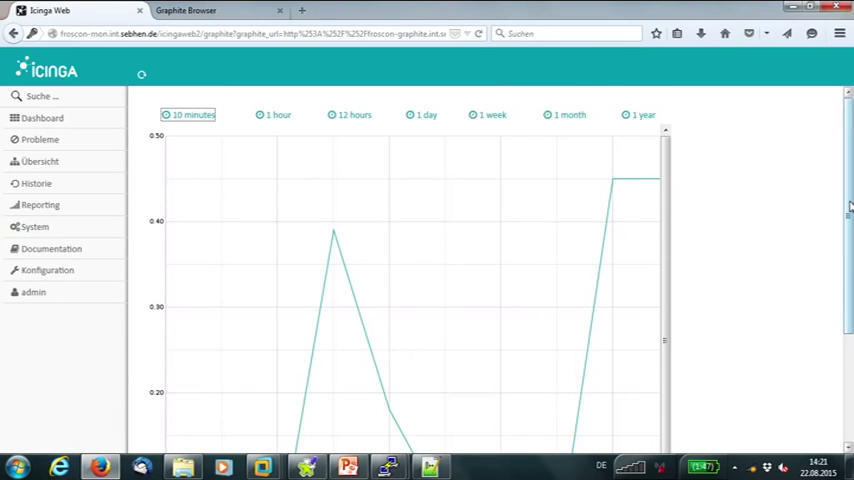
{"action": "scroll", "scroll_direction": "down", "scroll_amount": 3}
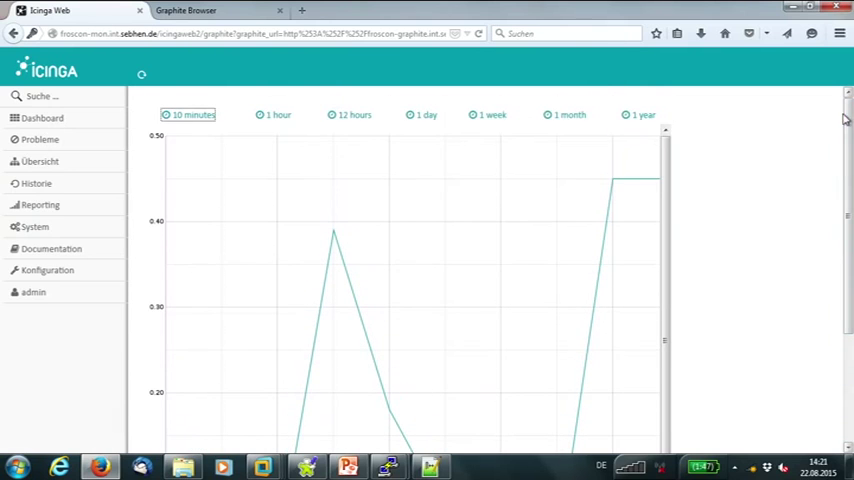
{"action": "left_click", "coordinate": [275, 115]}
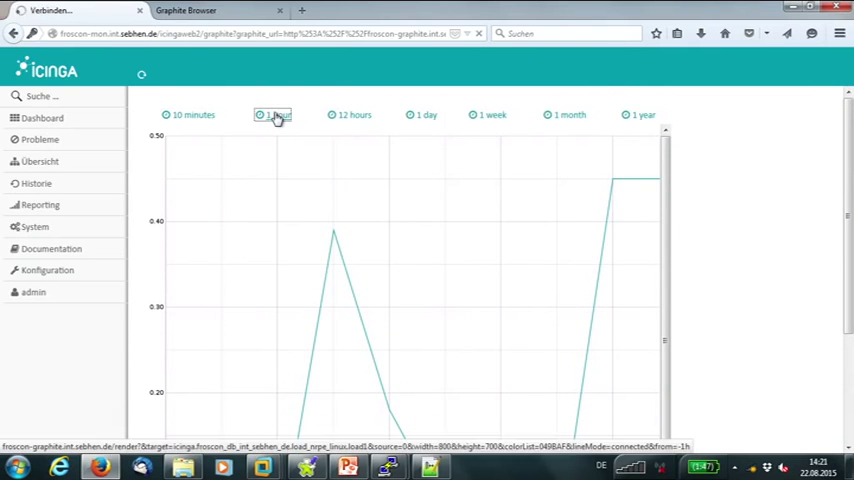
{"action": "left_click", "coordinate": [273, 114]}
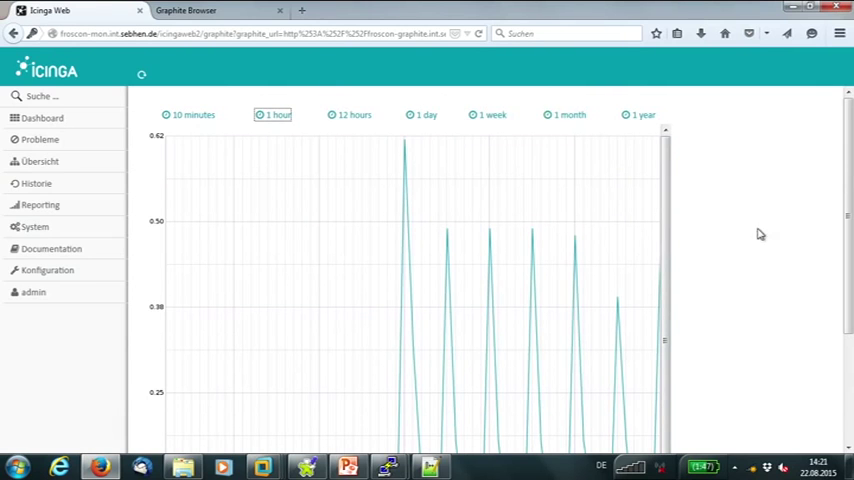
{"action": "scroll", "scroll_direction": "down", "scroll_amount": 3}
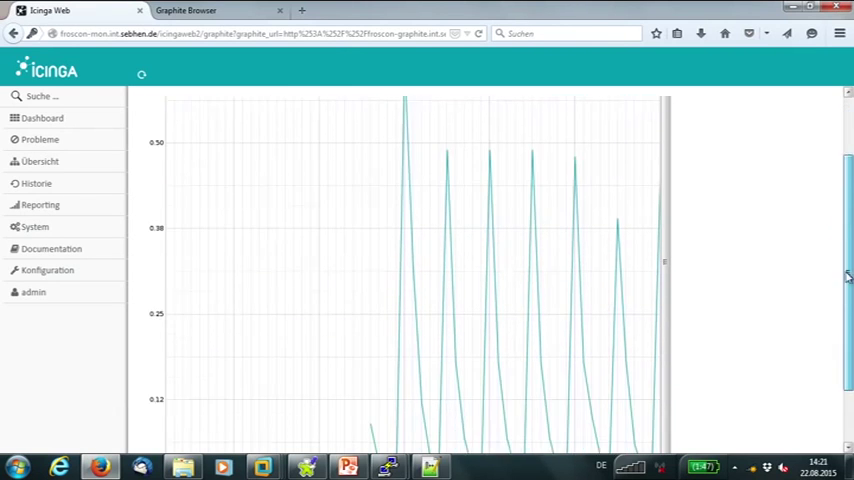
{"action": "scroll", "scroll_direction": "down", "scroll_amount": 3}
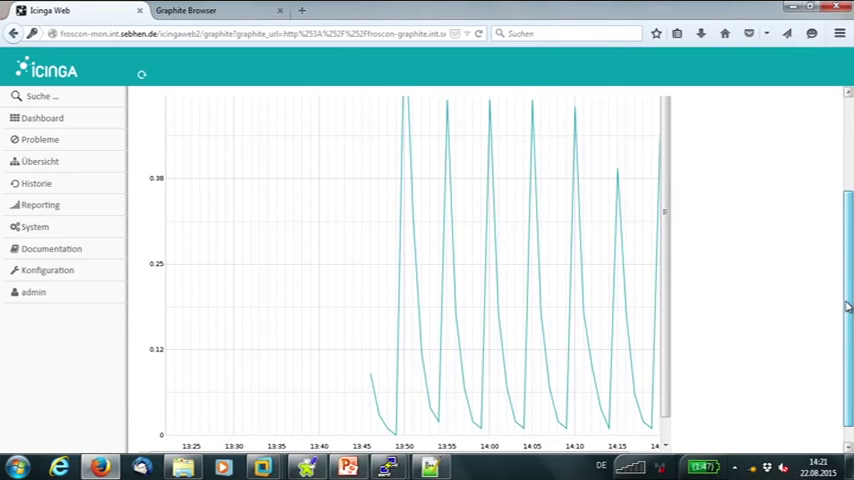
{"action": "scroll", "scroll_direction": "up", "scroll_amount": 3}
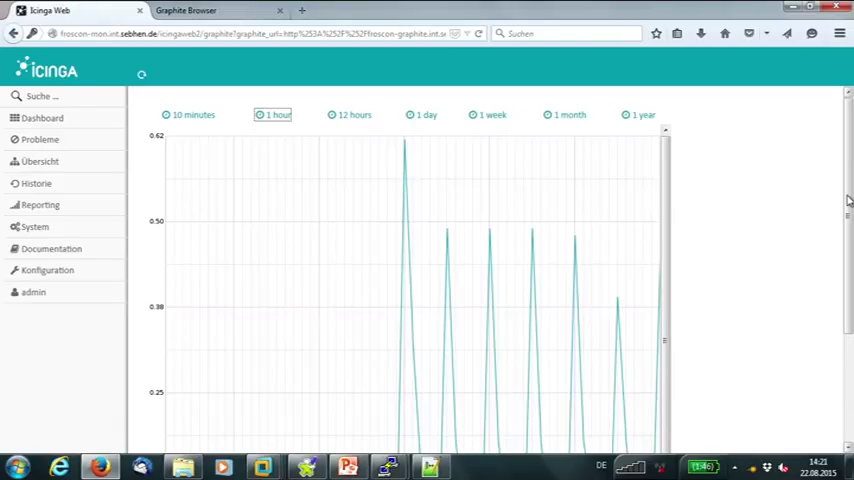
{"action": "mouse_move", "coordinate": [770, 224]}
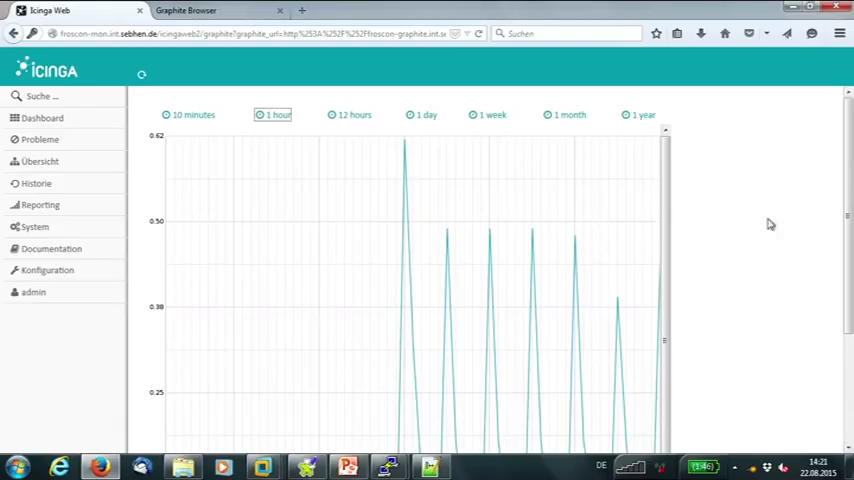
{"action": "mouse_move", "coordinate": [114, 143]}
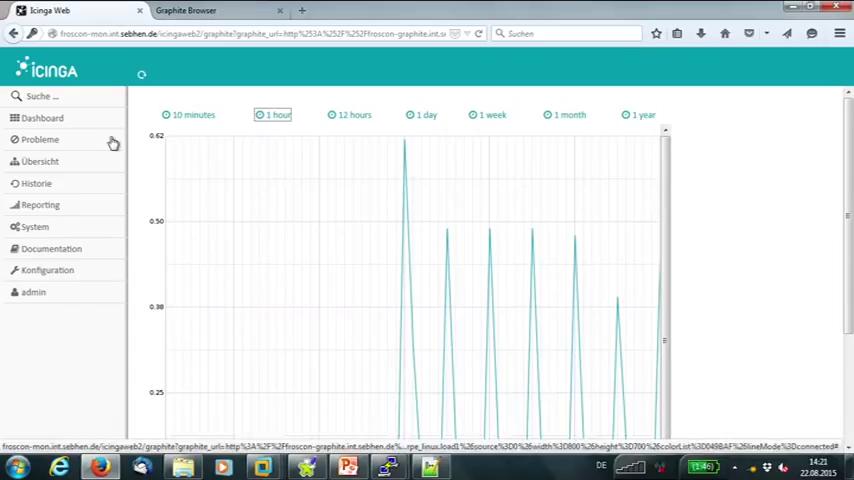
{"action": "mouse_move", "coordinate": [608, 220]}
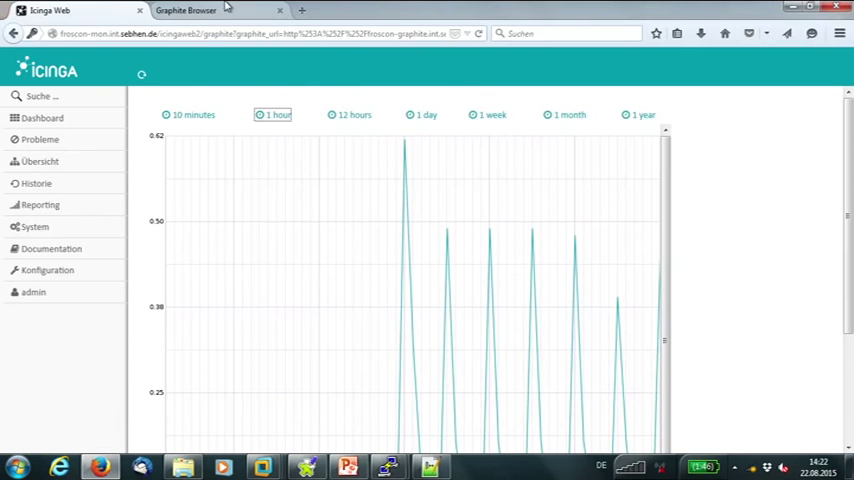
Step: Switch to Graphite and enable Auto-Refresh on the froscon-etl and froscon-mon load1 graph
{"action": "left_click", "coordinate": [185, 10]}
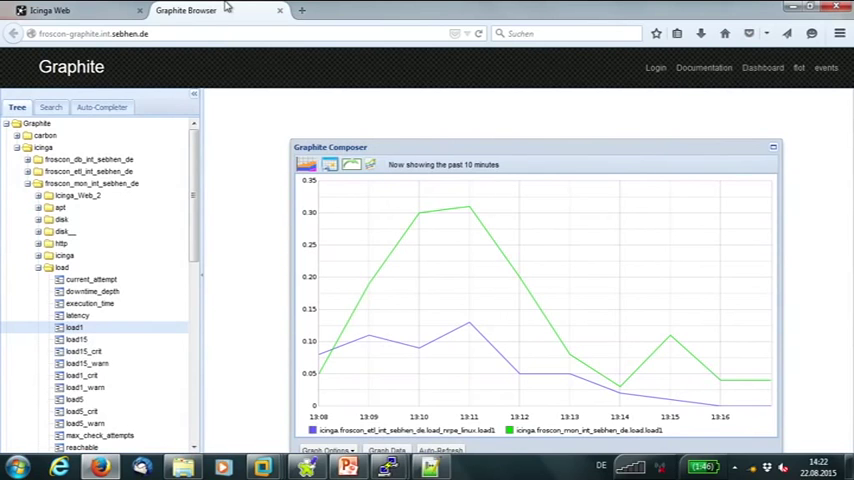
{"action": "mouse_move", "coordinate": [203, 136]}
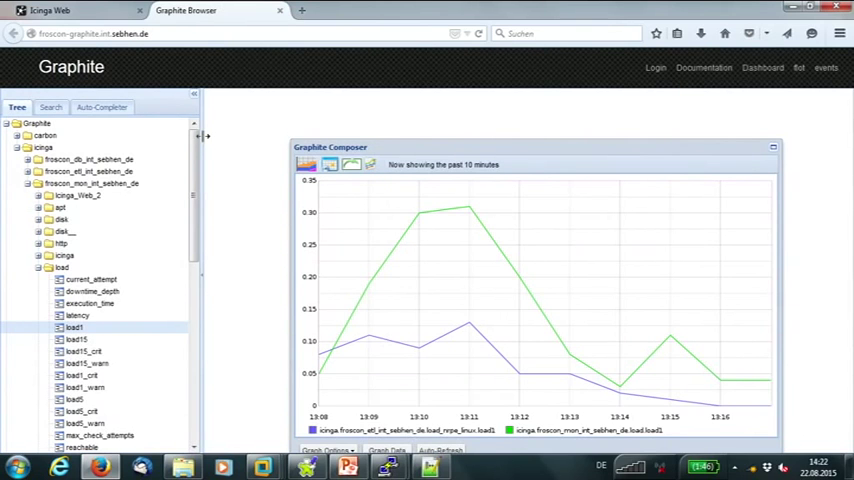
{"action": "mouse_move", "coordinate": [513, 168]}
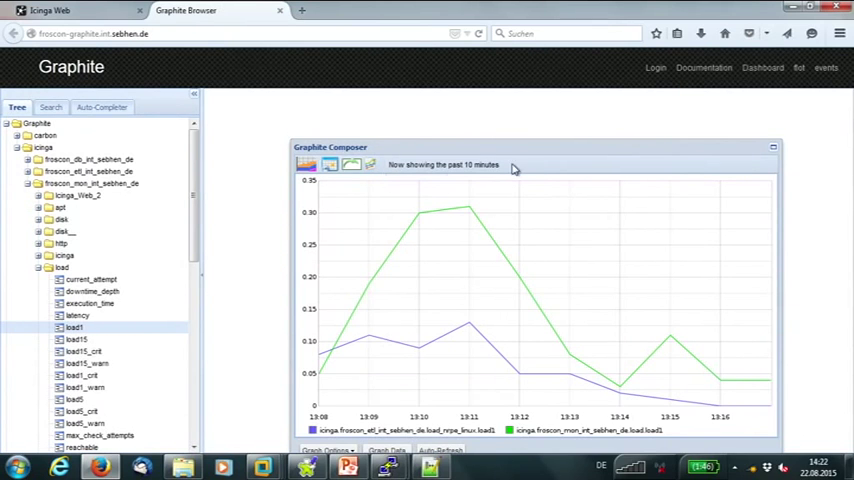
{"action": "mouse_move", "coordinate": [604, 154]}
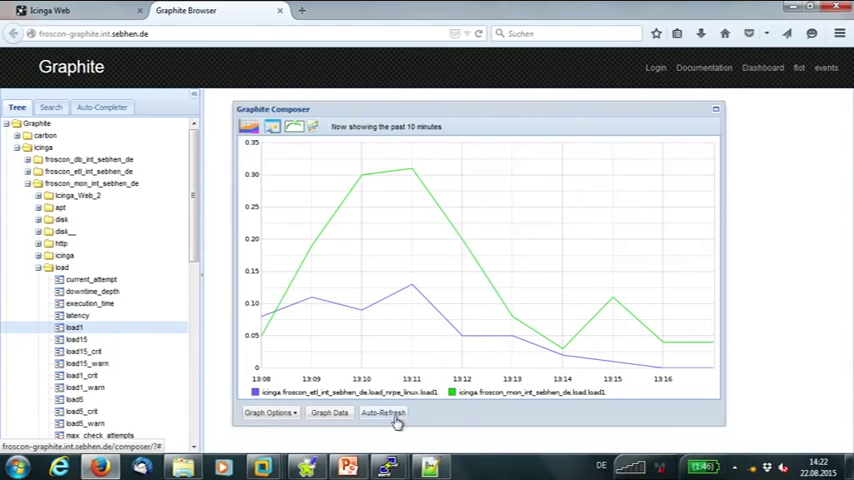
{"action": "left_click", "coordinate": [384, 412]}
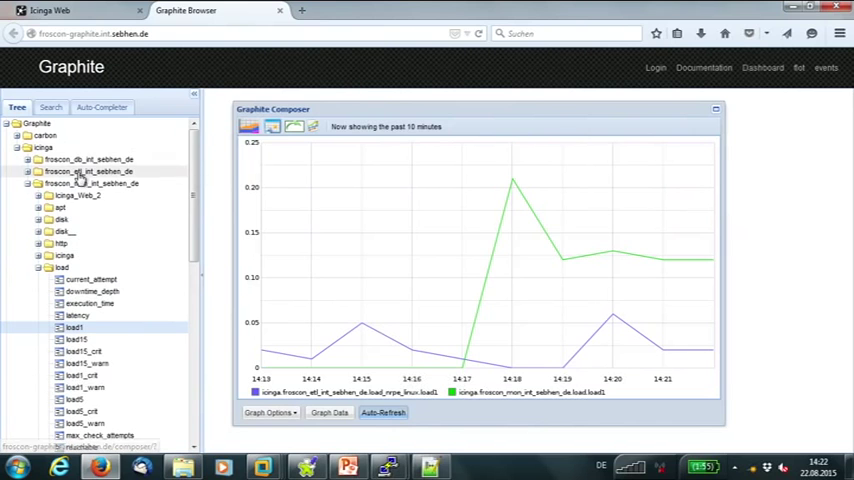
Step: Collapse froscon_mon and add froscon_db_int_sebhen_de's load_nrpe_linux load1 to the graph
{"action": "left_click", "coordinate": [31, 183]}
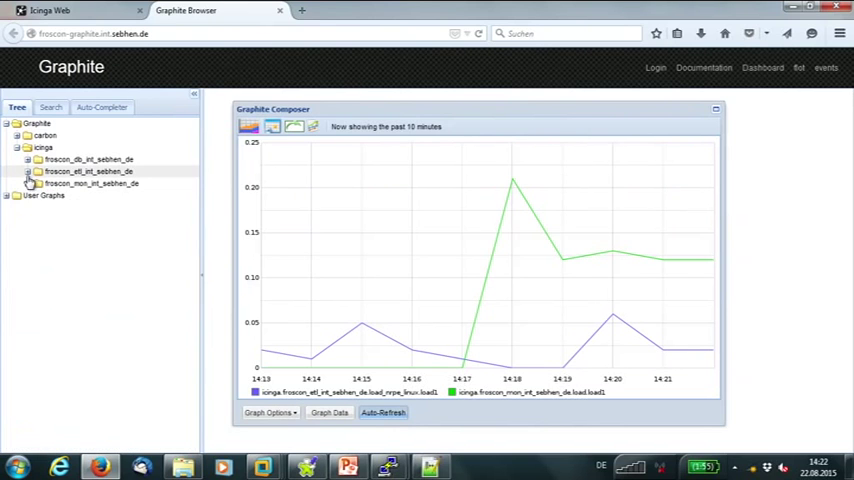
{"action": "left_click", "coordinate": [30, 159]}
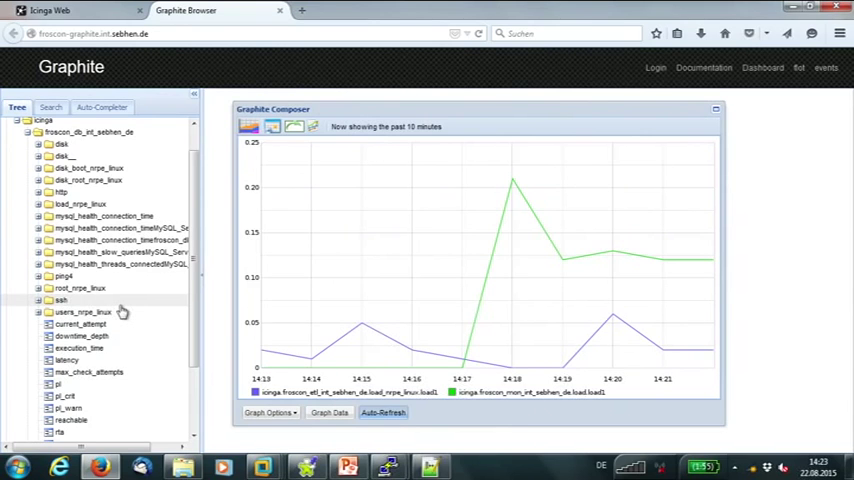
{"action": "mouse_move", "coordinate": [114, 288]}
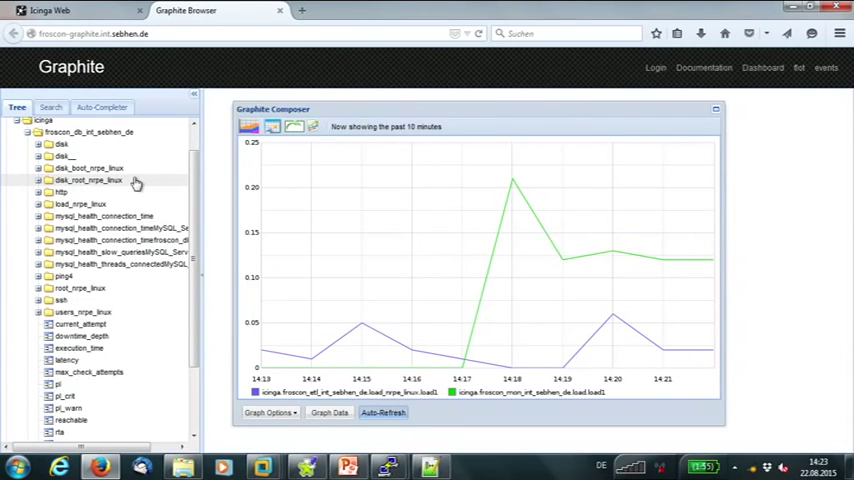
{"action": "left_click", "coordinate": [45, 204]}
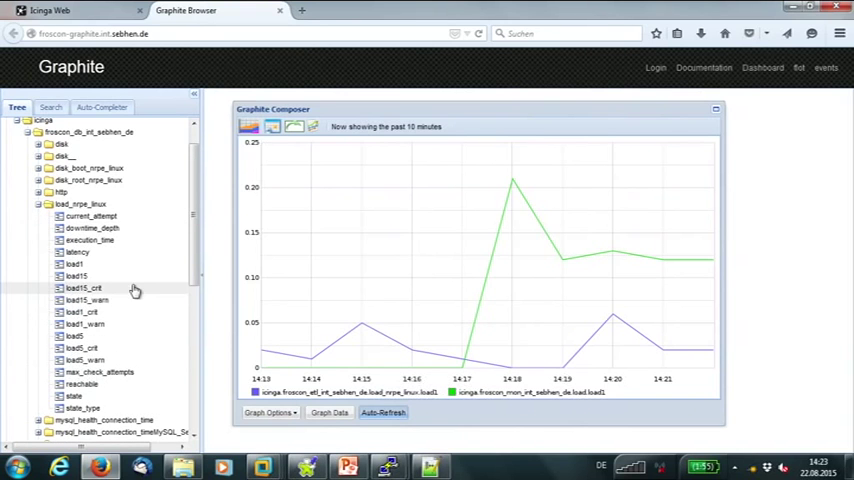
{"action": "left_click", "coordinate": [76, 264]}
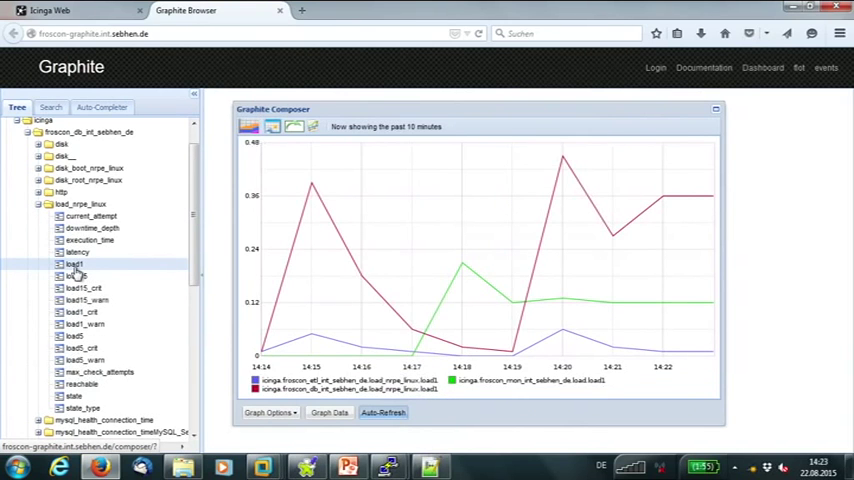